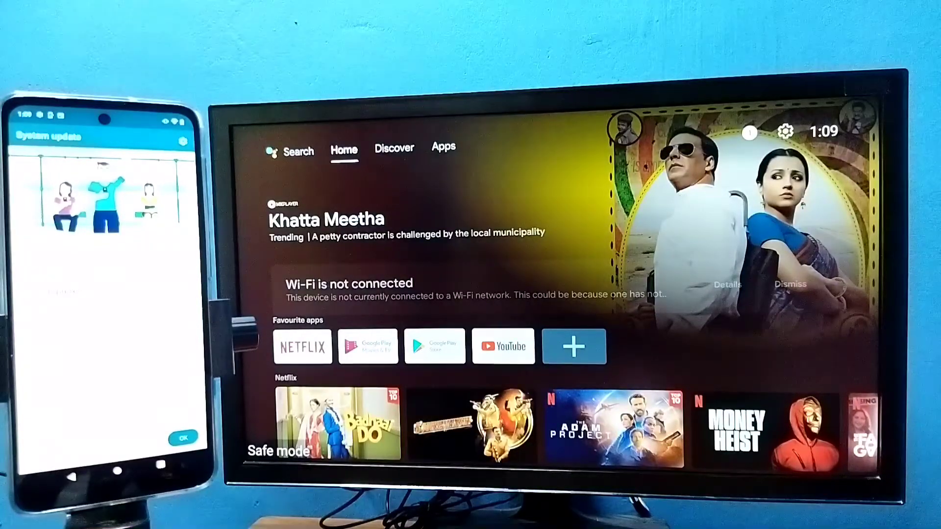
Switch to the Apps page and open the Settings gear panel
click(443, 147)
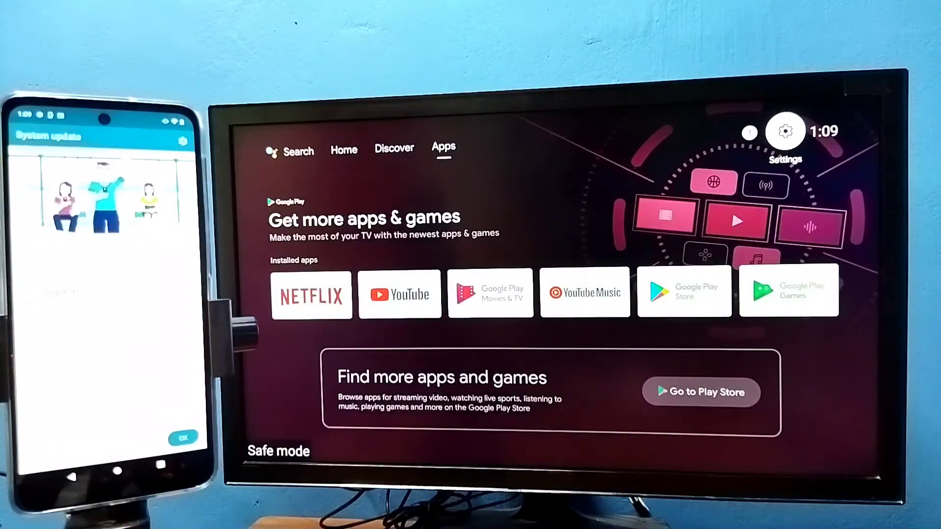
click(784, 132)
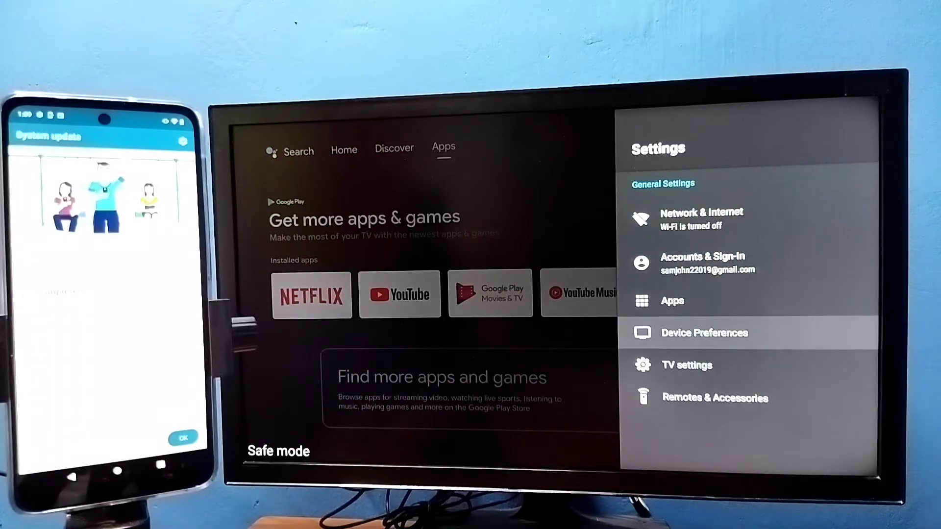
Browse Device Preferences, scrolling down to the Restart option
click(704, 333)
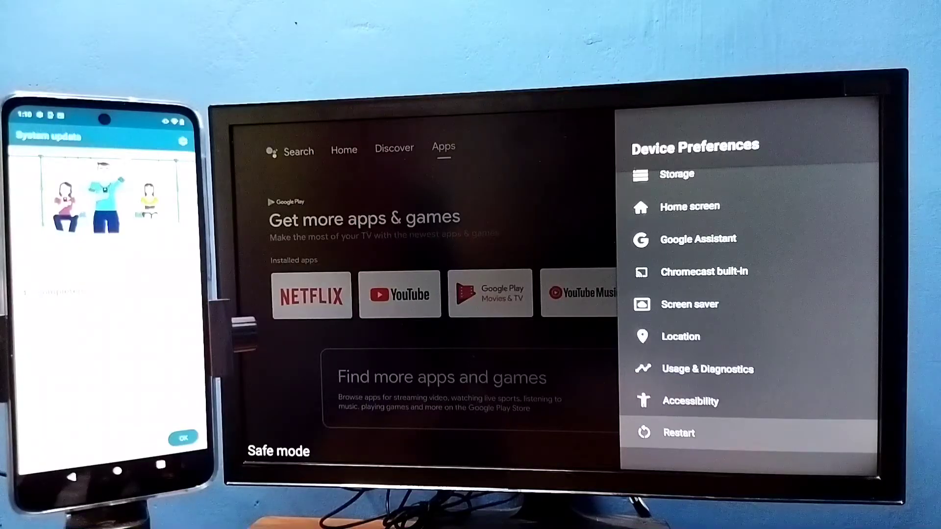
scroll(down, 3)
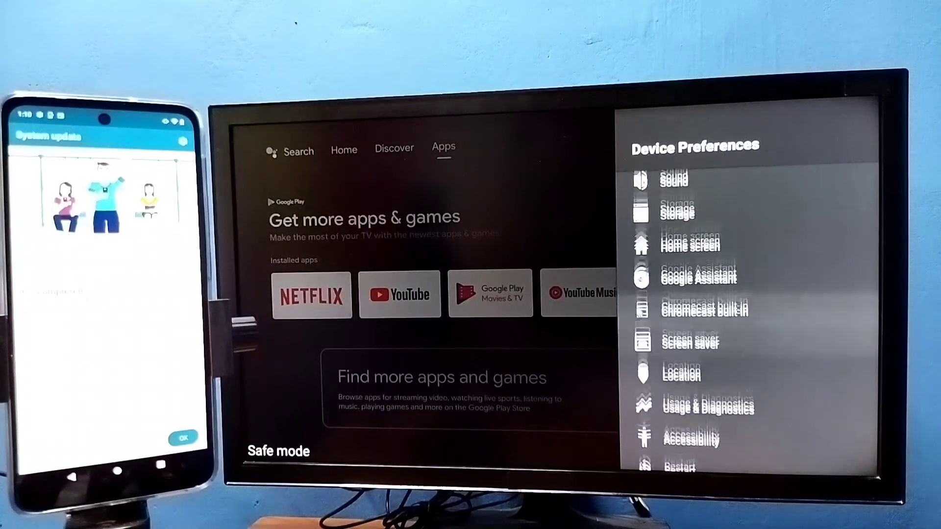
scroll(down, 3)
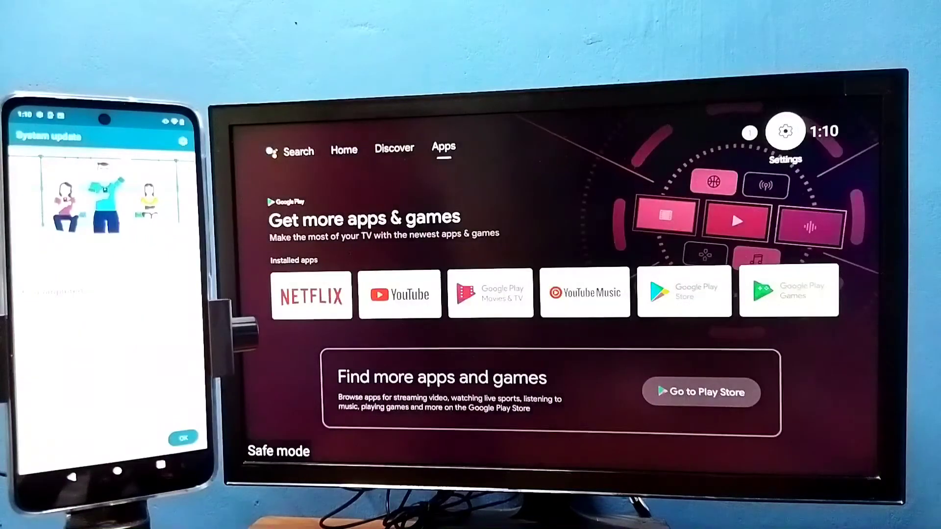
click(784, 131)
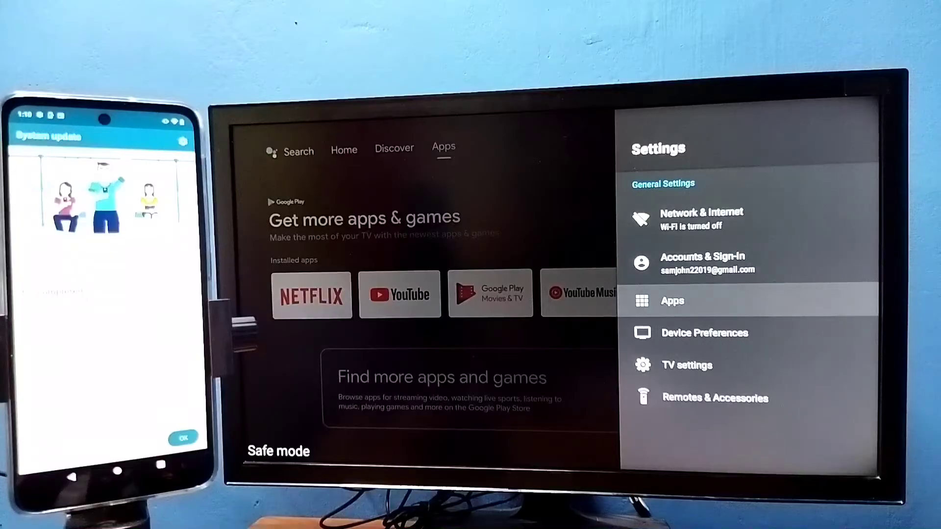
click(672, 301)
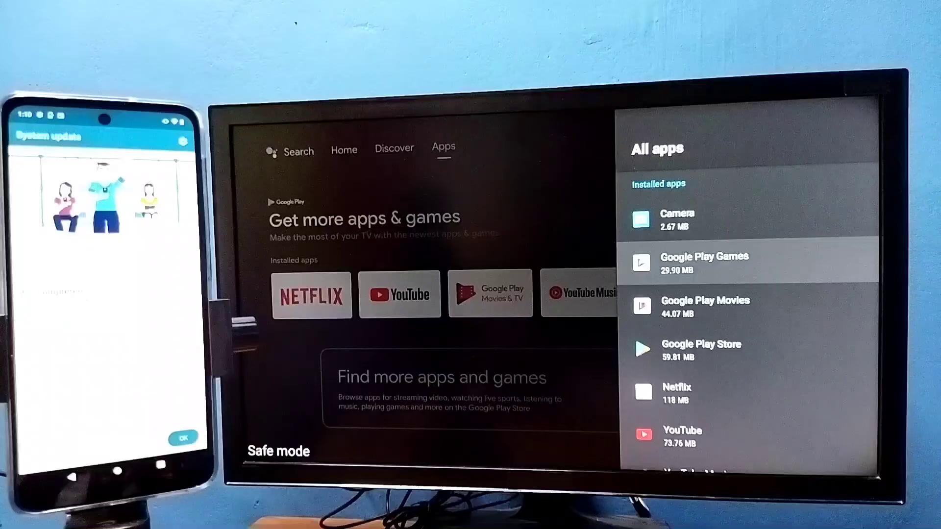
scroll(down, 3)
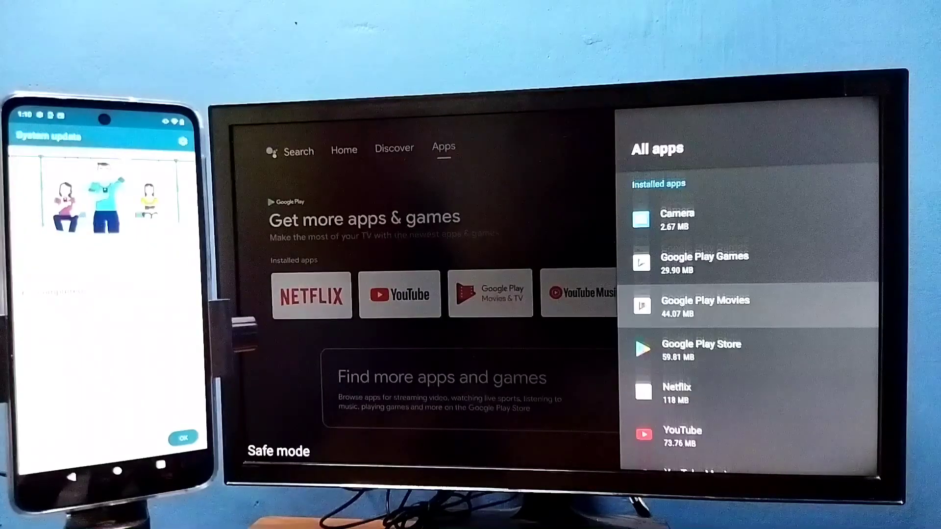
scroll(down, 3)
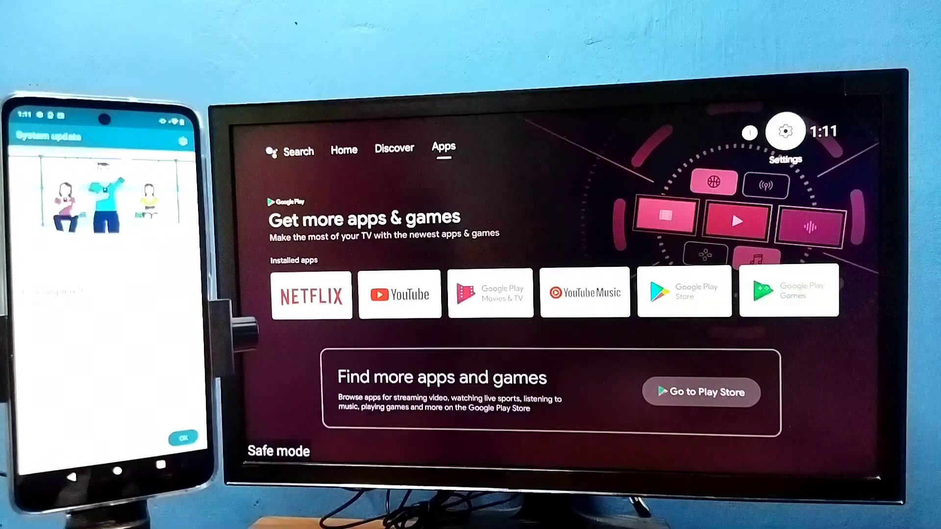
Go to Settings > Device Preferences > About and choose Reset
click(784, 131)
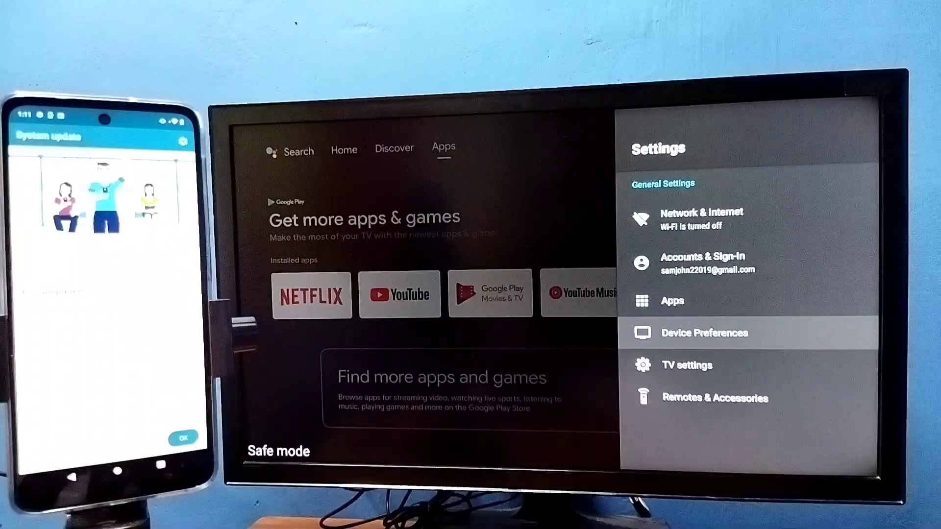
click(705, 333)
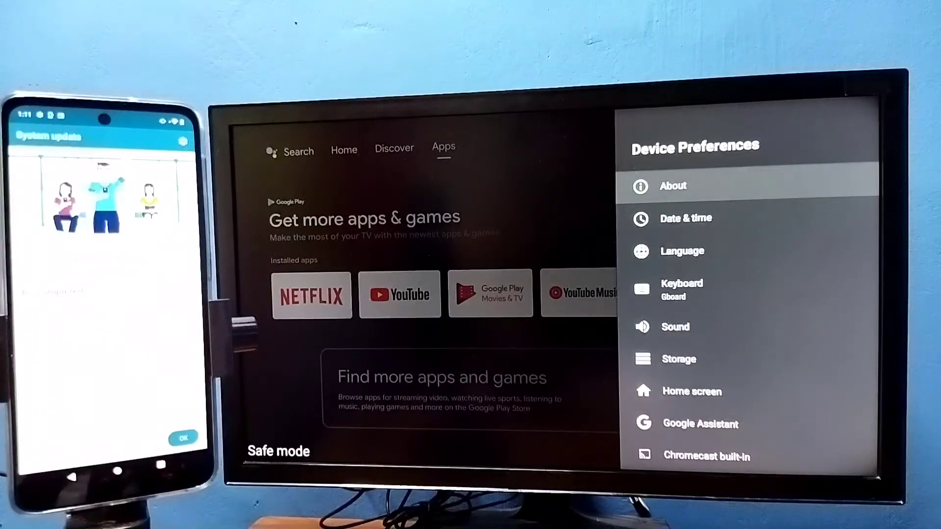
click(672, 186)
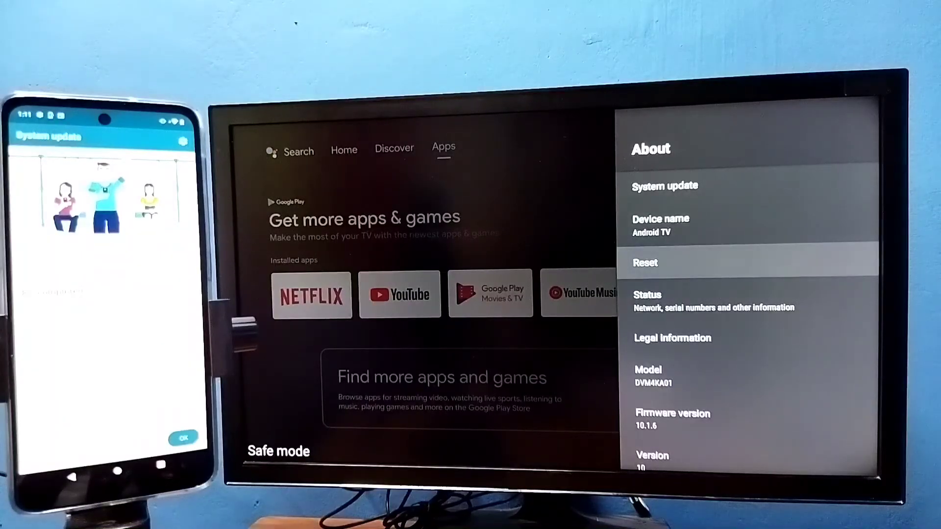
click(645, 263)
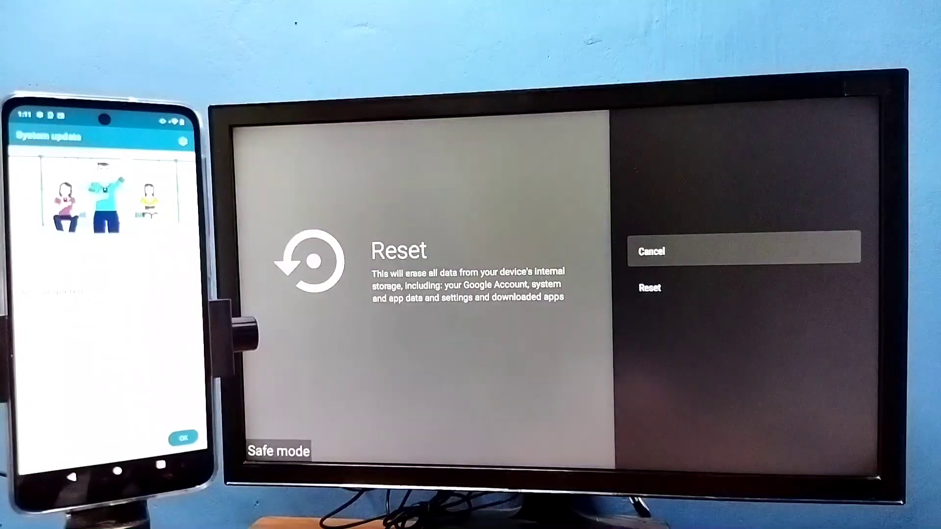